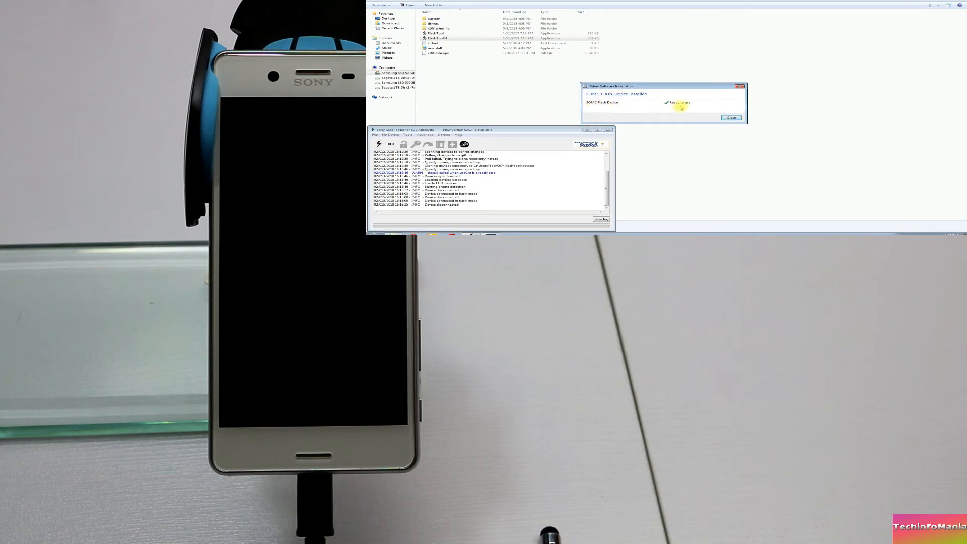
# Close the SOMC Flash Device driver installation notice to return to FlashTool
pyautogui.click(731, 118)
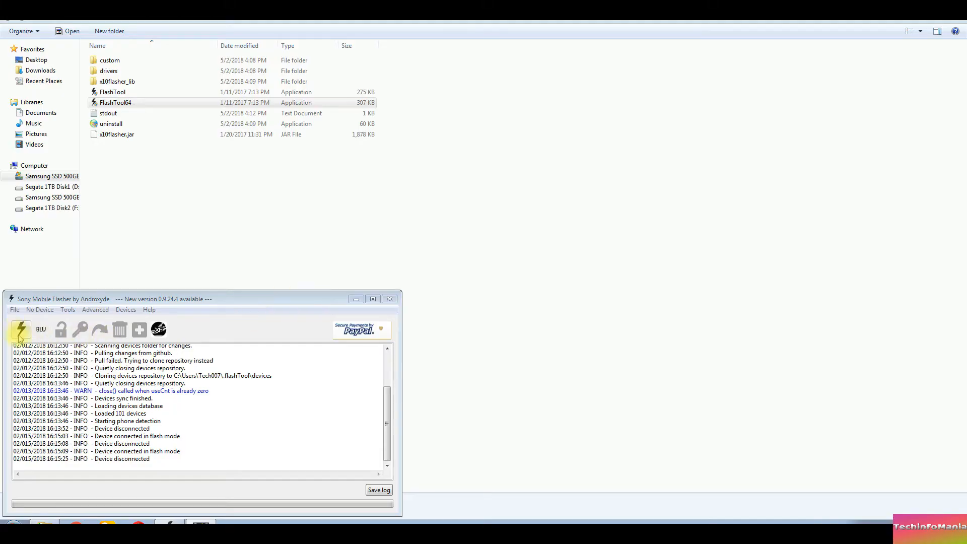
# Start a firmware flash and confirm Flashmode as the boot mode
pyautogui.click(20, 329)
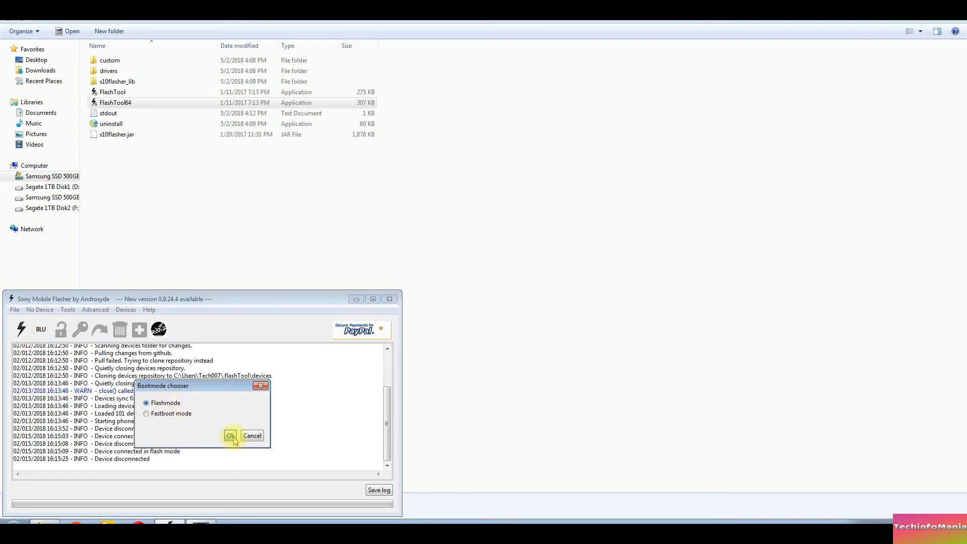
pyautogui.click(230, 435)
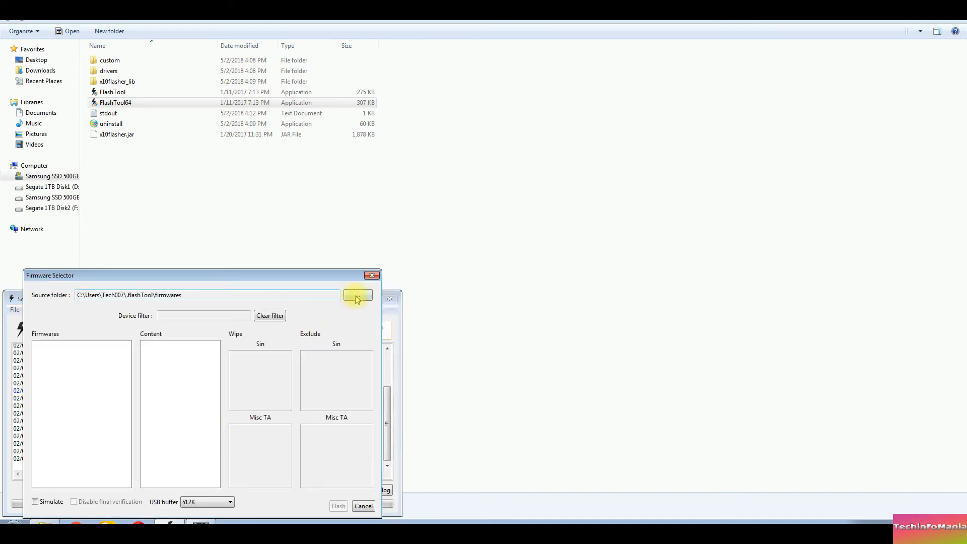
# Set the firmware source folder to Downloads in the Directory chooser
pyautogui.click(357, 295)
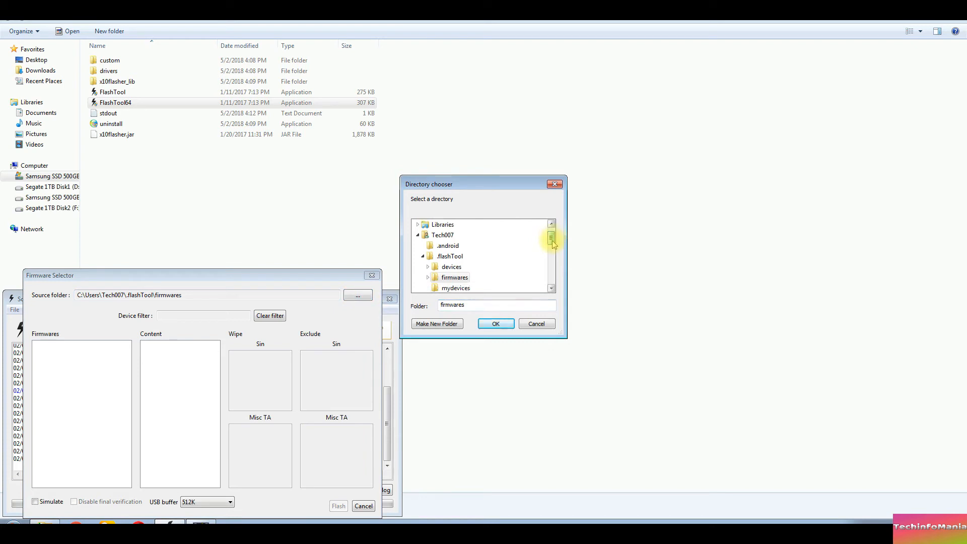
pyautogui.scroll(3)
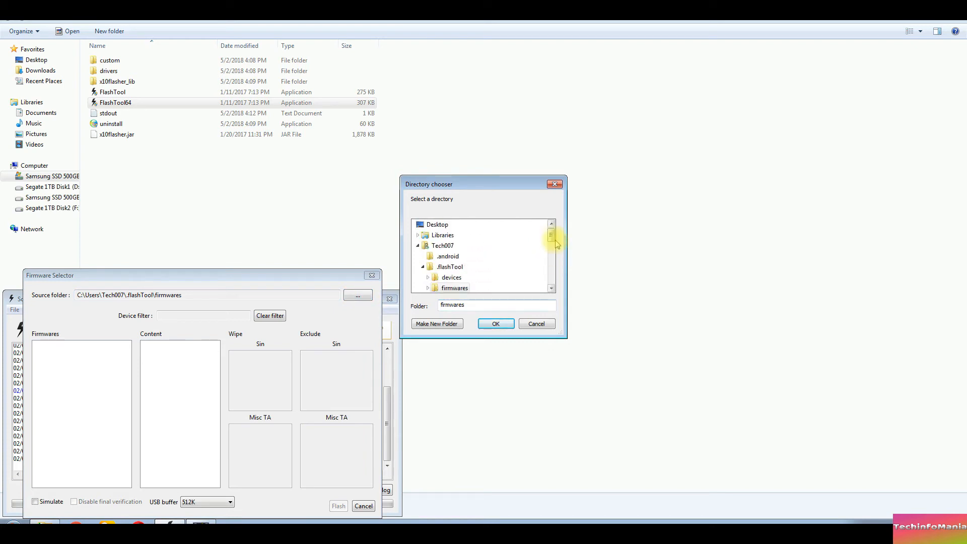
pyautogui.scroll(-3)
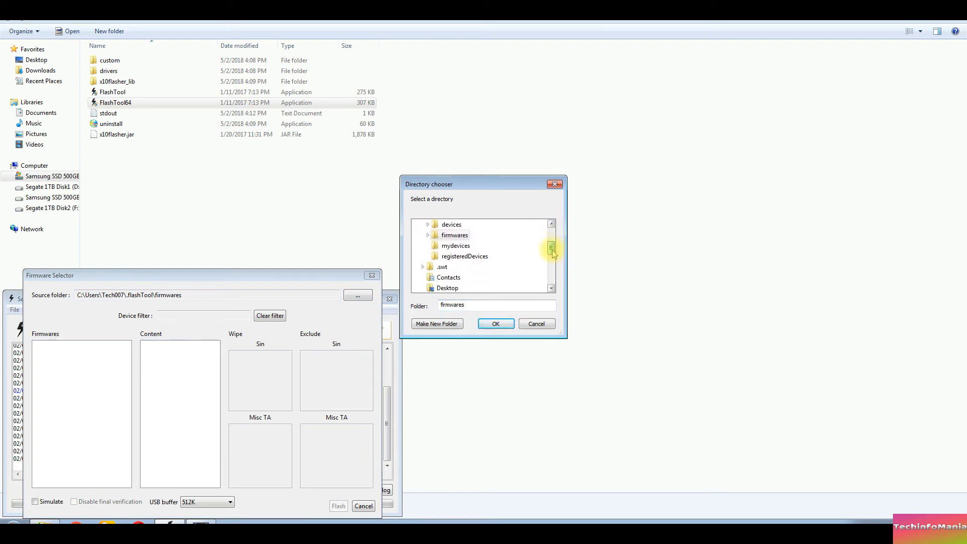
pyautogui.scroll(3)
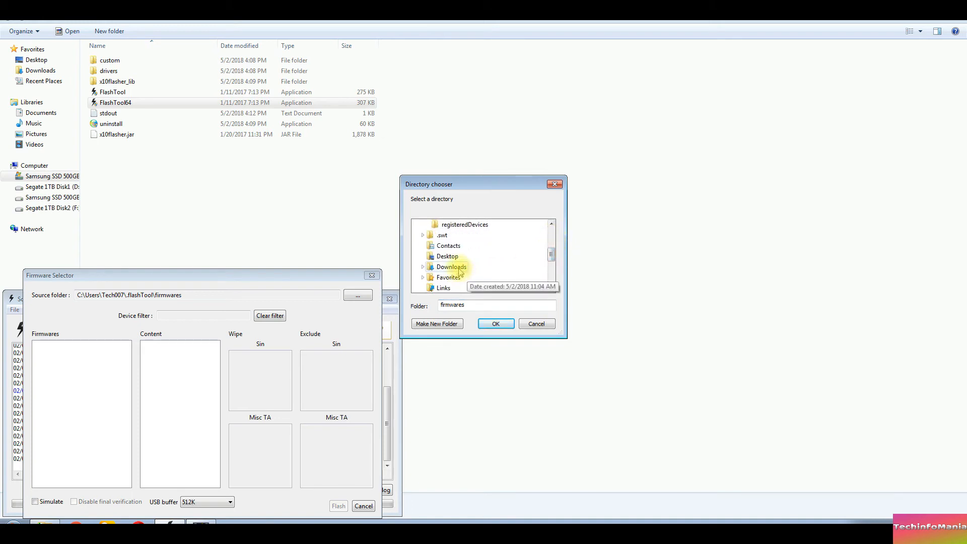
pyautogui.click(495, 324)
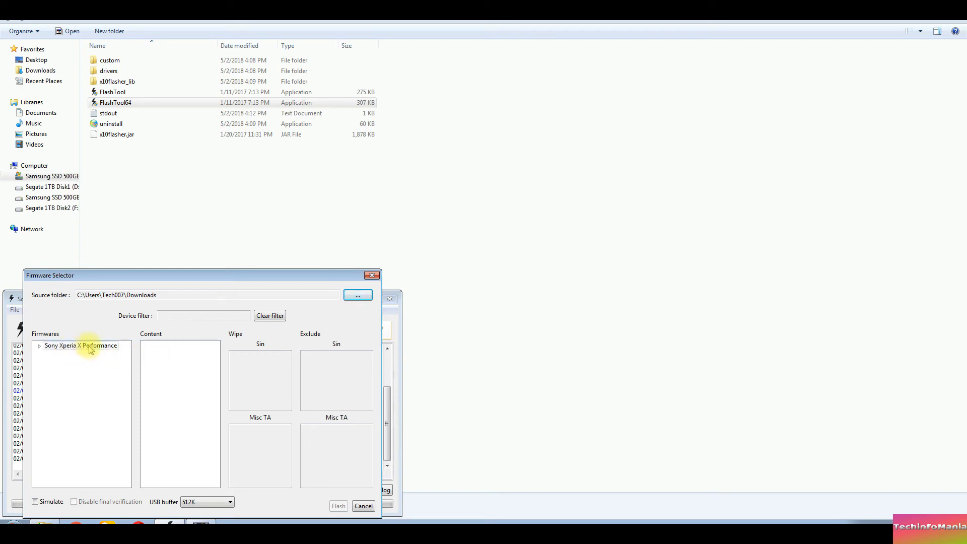
# Expand Sony Xperia X Performance > SOV33 > KDDI JP to reach build 39.2.C.0.311
pyautogui.click(40, 345)
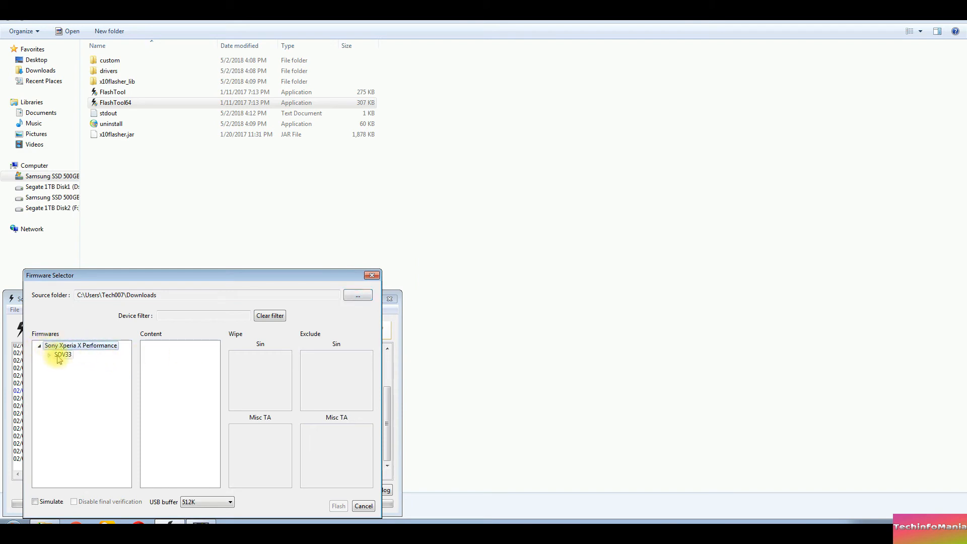
pyautogui.click(49, 355)
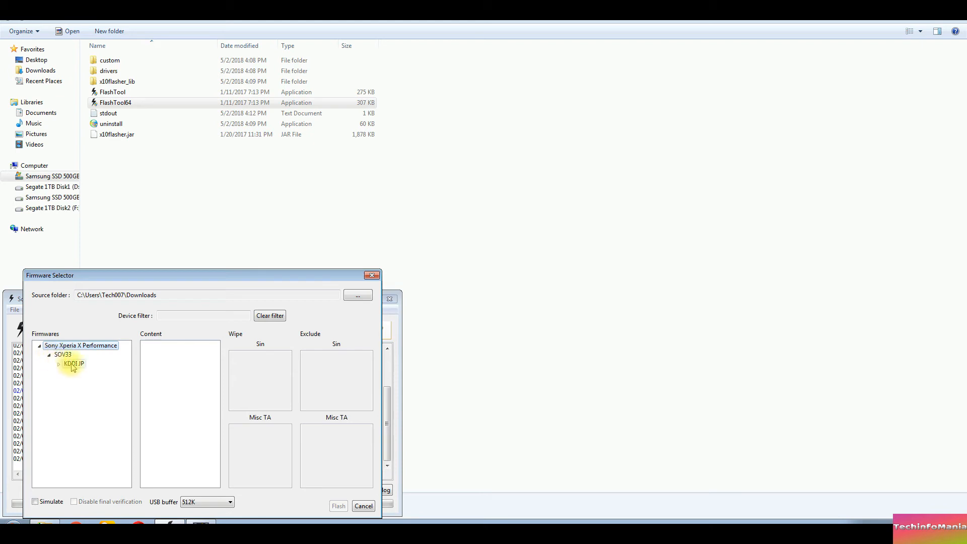
pyautogui.click(74, 363)
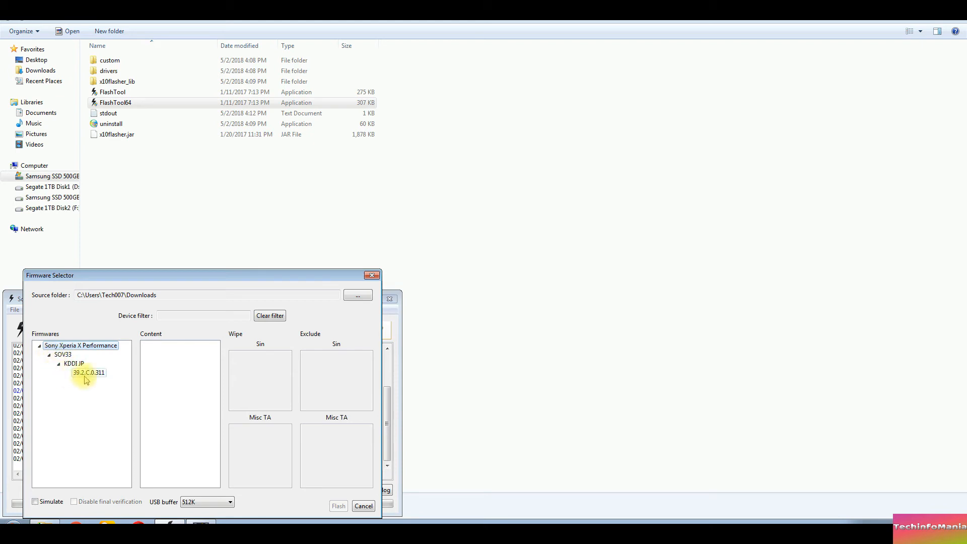
pyautogui.moveTo(89, 376)
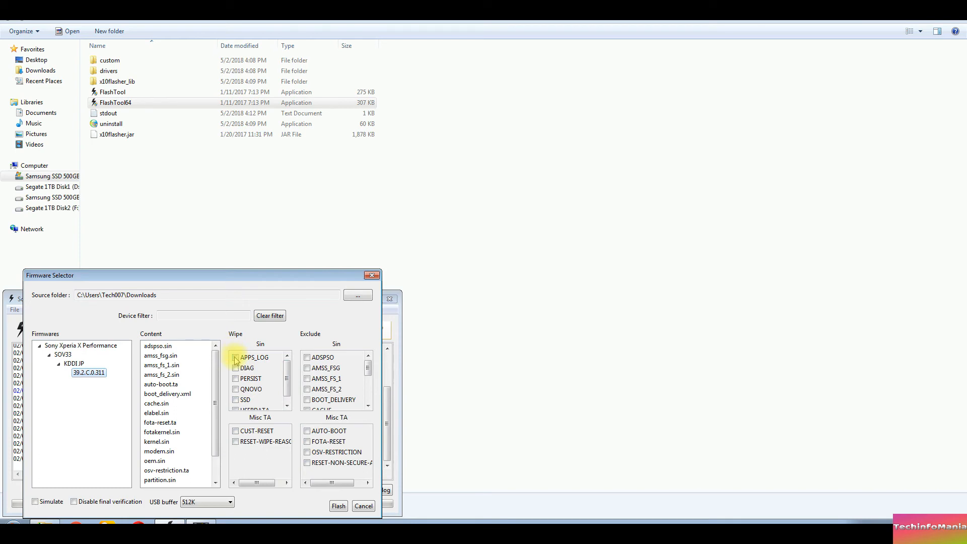
# Check wipe for APPS_LOG, DIAG, PERSIST, QNOVO, SSD and USERDATA
pyautogui.click(235, 357)
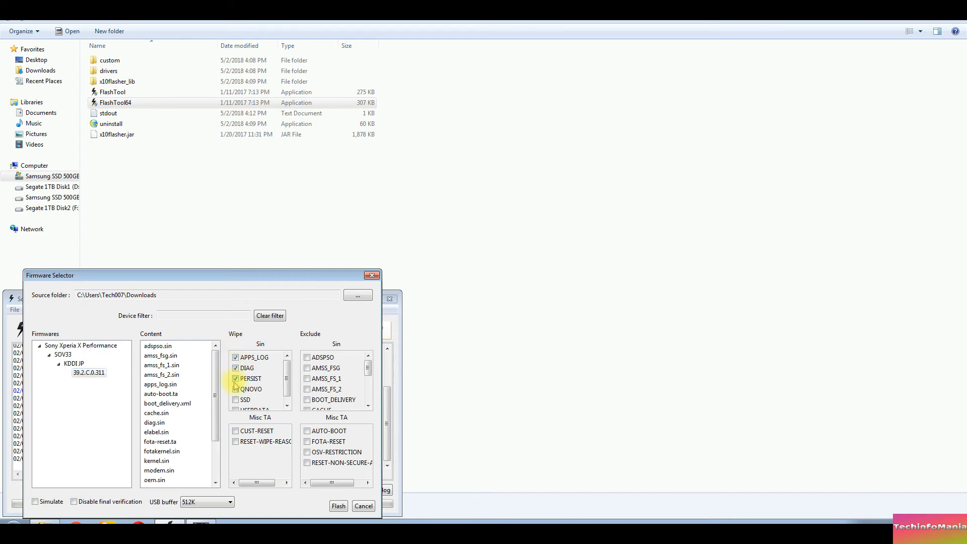
pyautogui.click(236, 399)
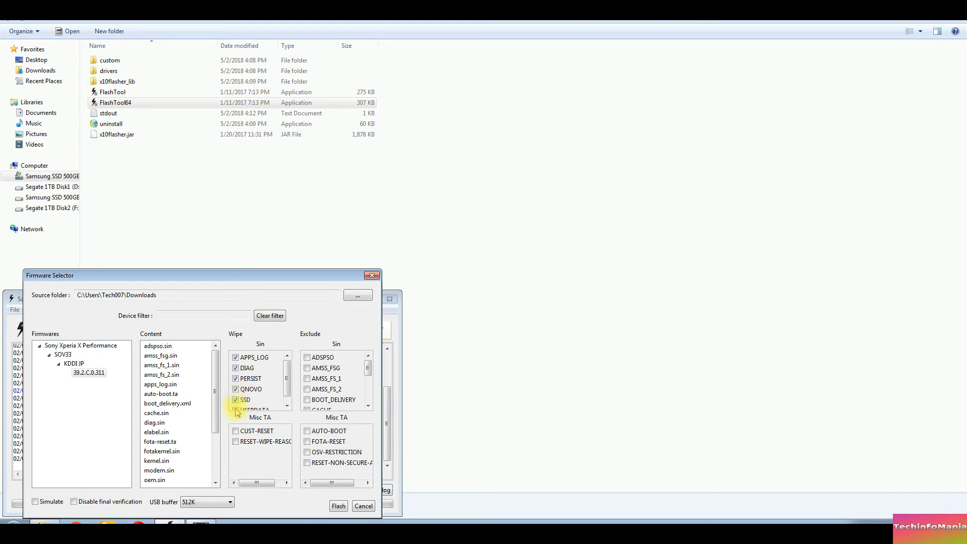
pyautogui.scroll(-3)
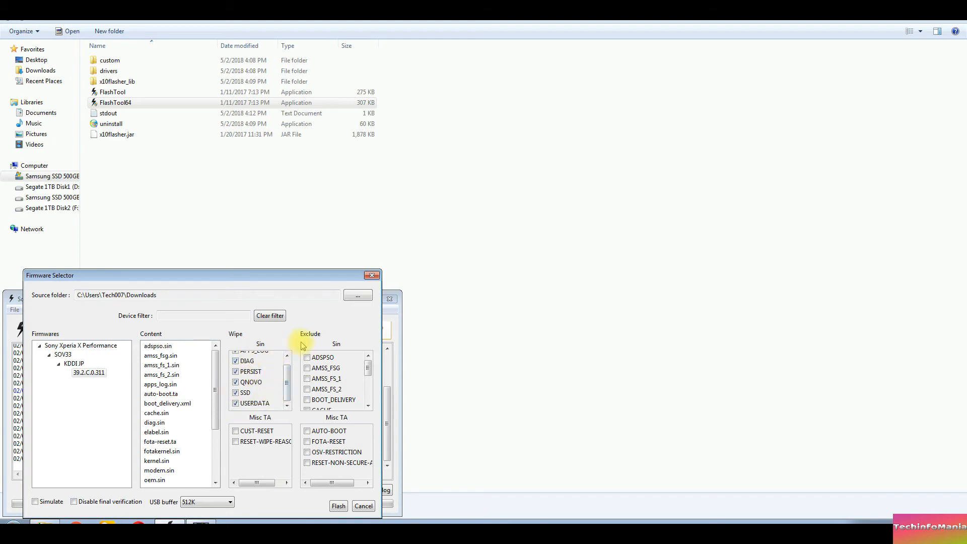
pyautogui.moveTo(337, 505)
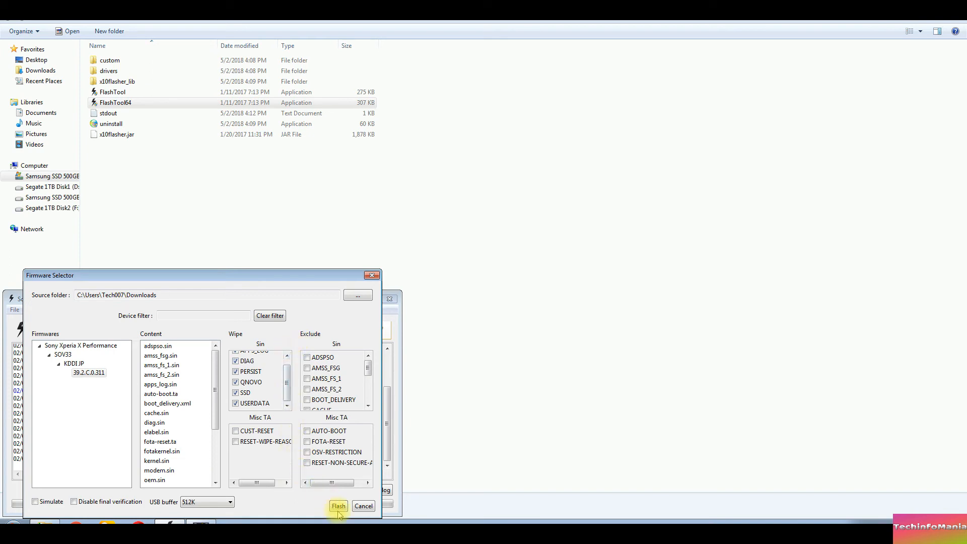
pyautogui.moveTo(290, 353)
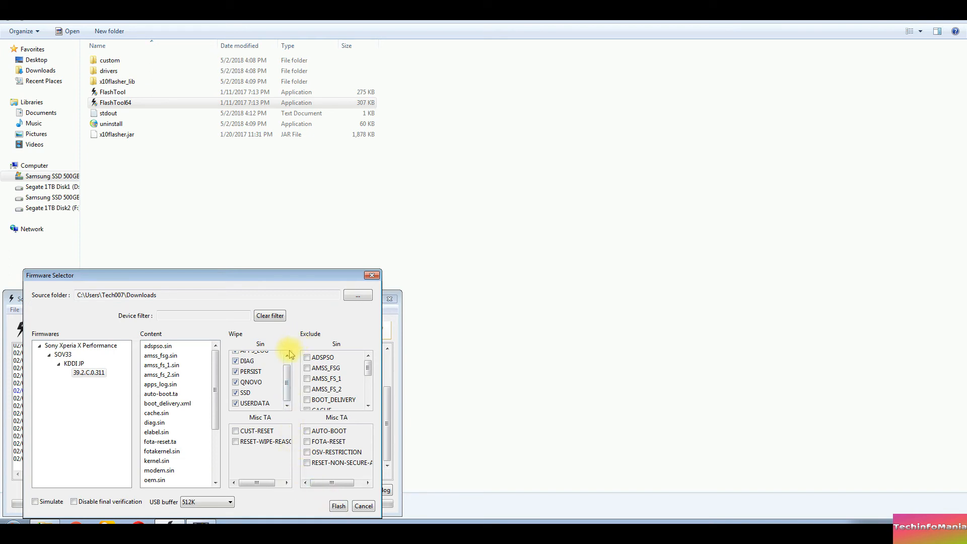
pyautogui.moveTo(338, 505)
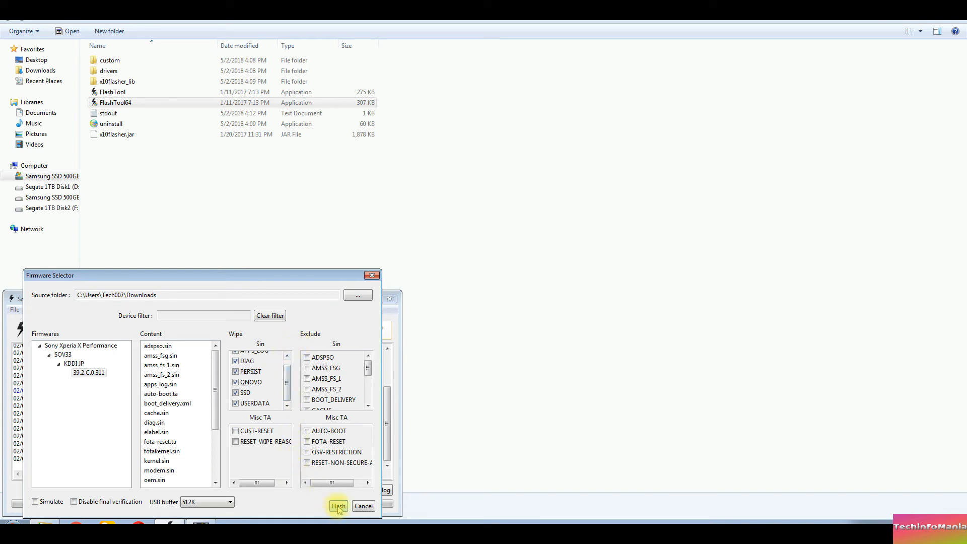
# Flash the selected SOV33 bundle and wait for the phone in flash mode
pyautogui.click(338, 505)
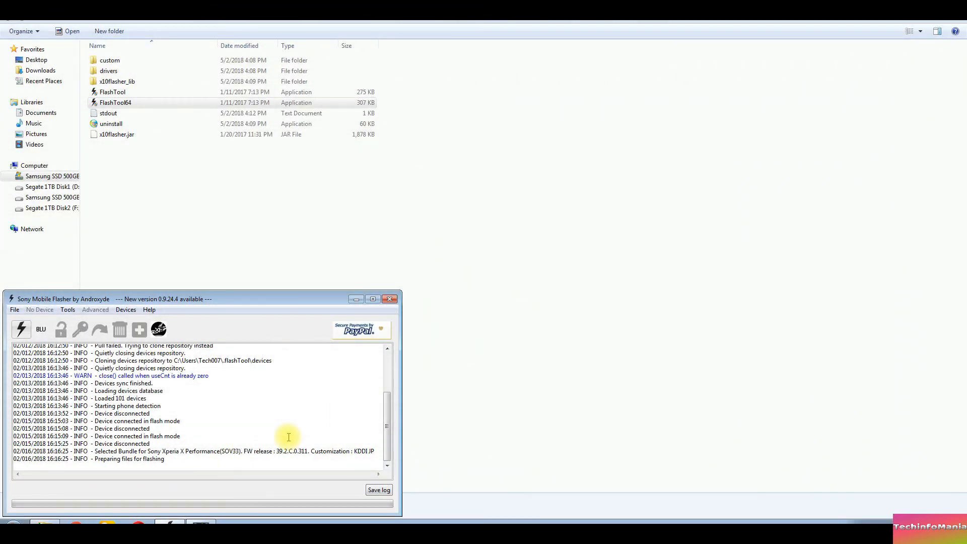
pyautogui.click(20, 328)
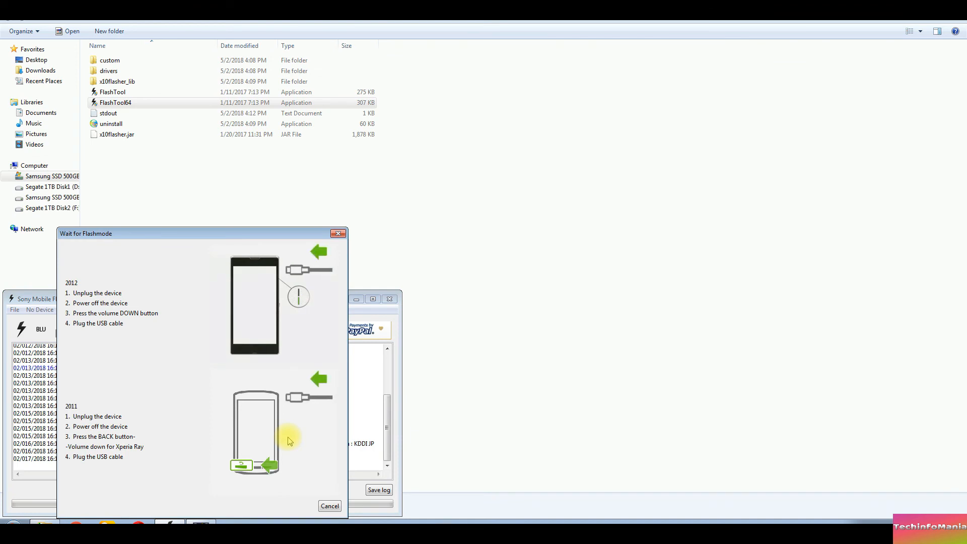